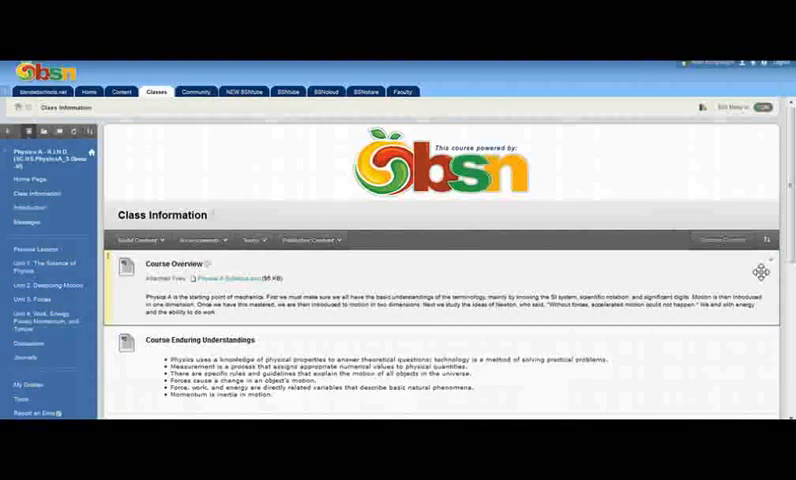
Select an item in the course menu and scroll down through that course page.
{"action": "scroll", "scroll_direction": "down", "scroll_amount": 3}
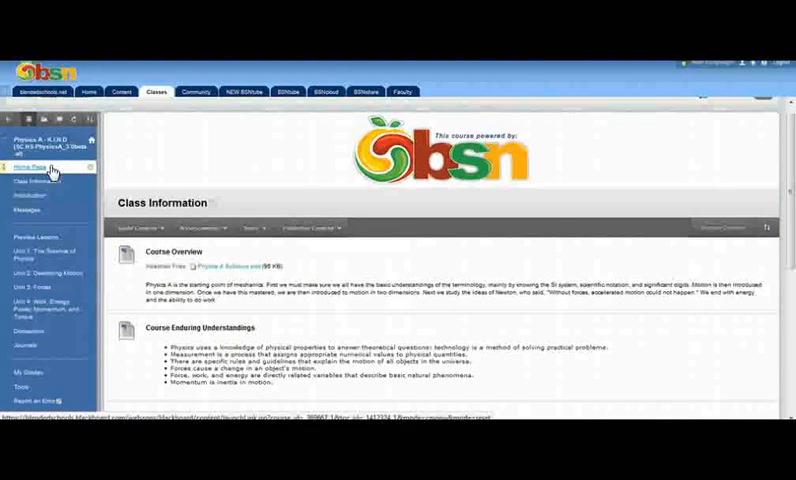
{"action": "left_click", "coordinate": [32, 196]}
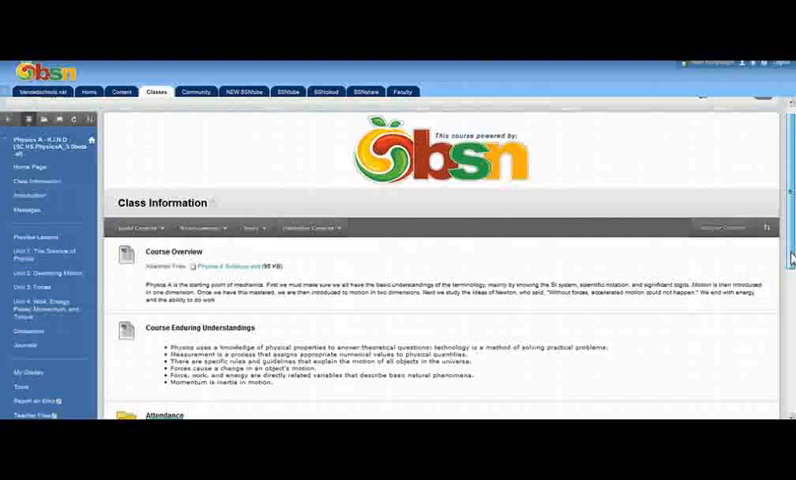
{"action": "scroll", "scroll_direction": "down", "scroll_amount": 3}
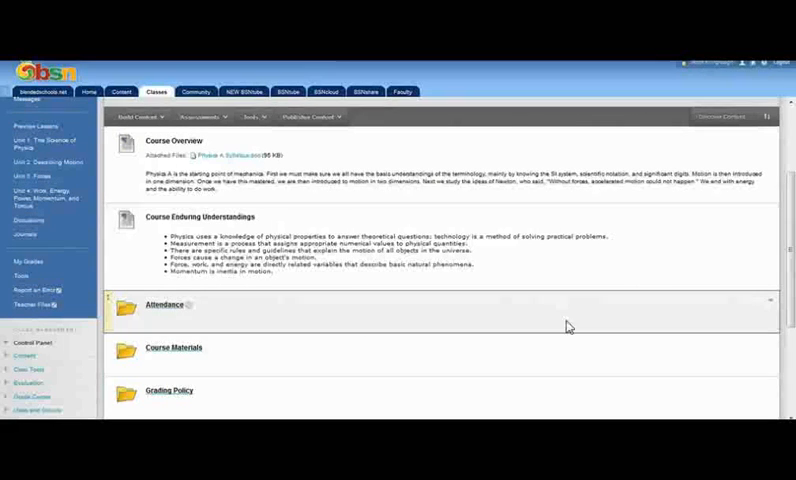
{"action": "scroll", "scroll_direction": "down", "scroll_amount": 3}
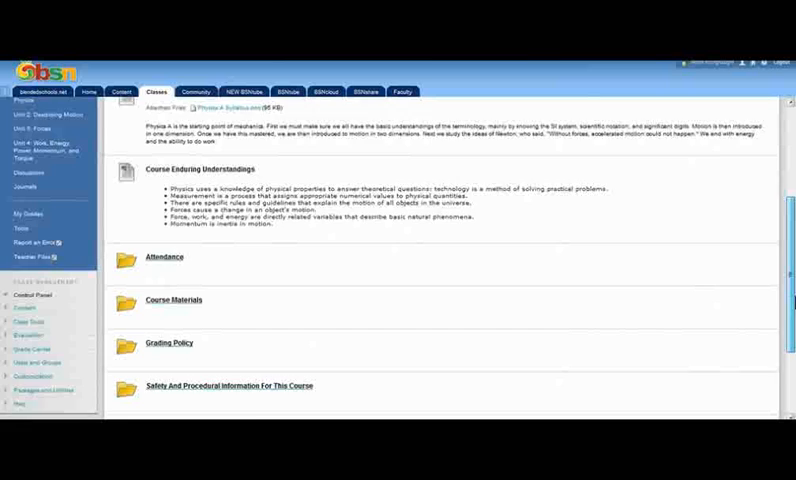
{"action": "scroll", "scroll_direction": "down", "scroll_amount": 3}
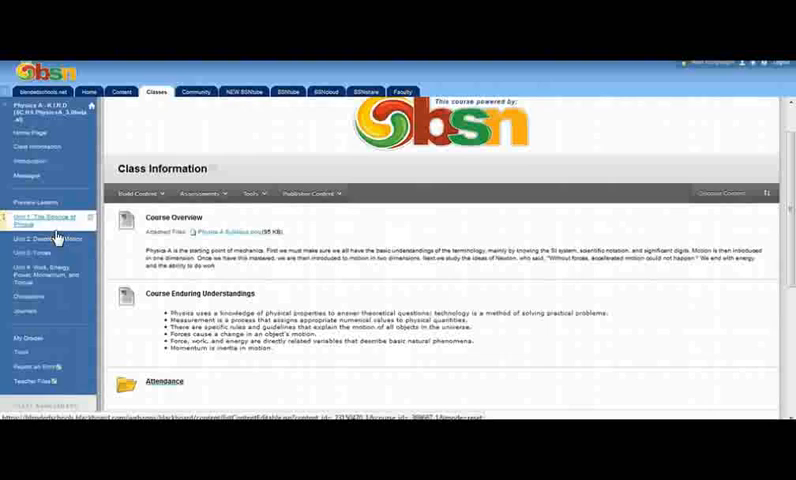
{"action": "mouse_move", "coordinate": [46, 240]}
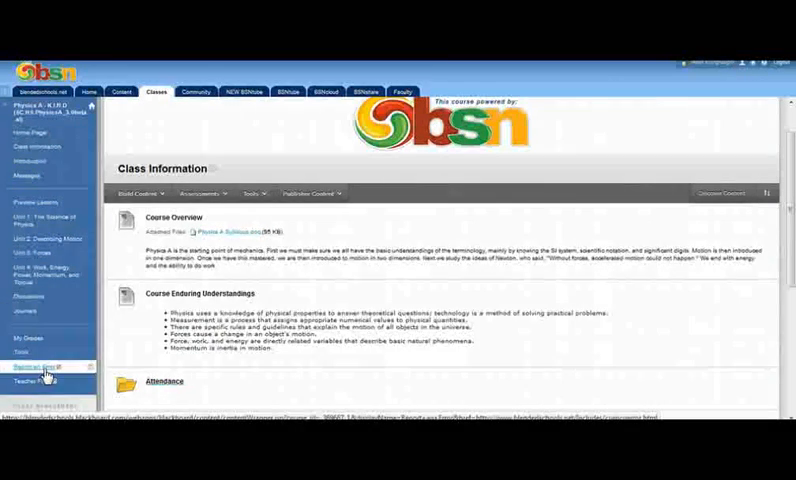
{"action": "scroll", "scroll_direction": "down", "scroll_amount": 3}
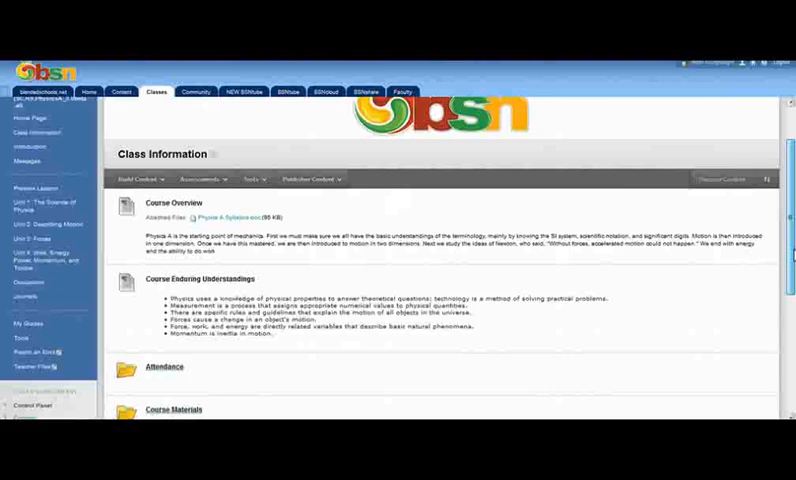
{"action": "scroll", "scroll_direction": "down", "scroll_amount": 3}
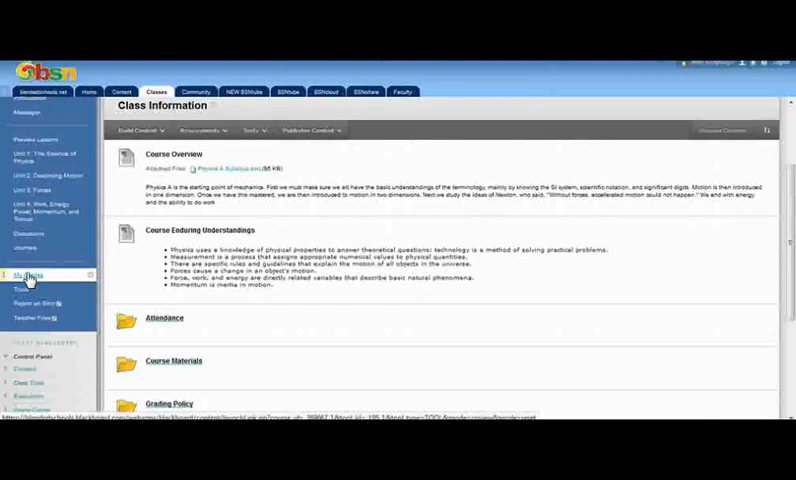
{"action": "mouse_move", "coordinate": [30, 288]}
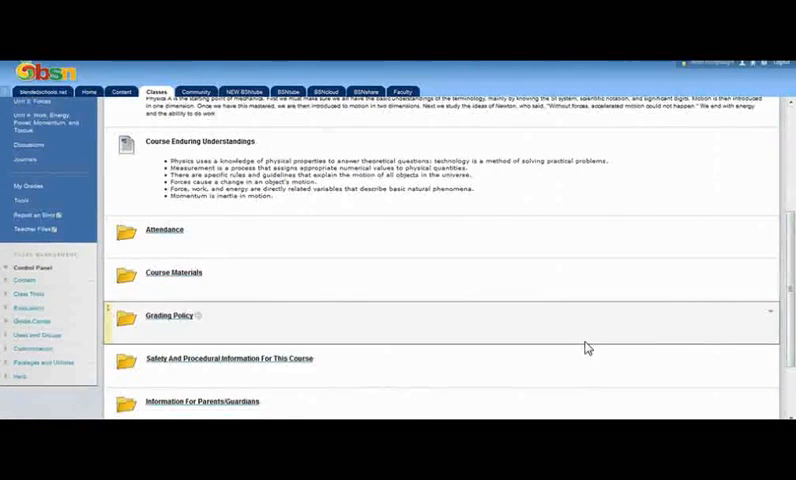
{"action": "mouse_move", "coordinate": [32, 322]}
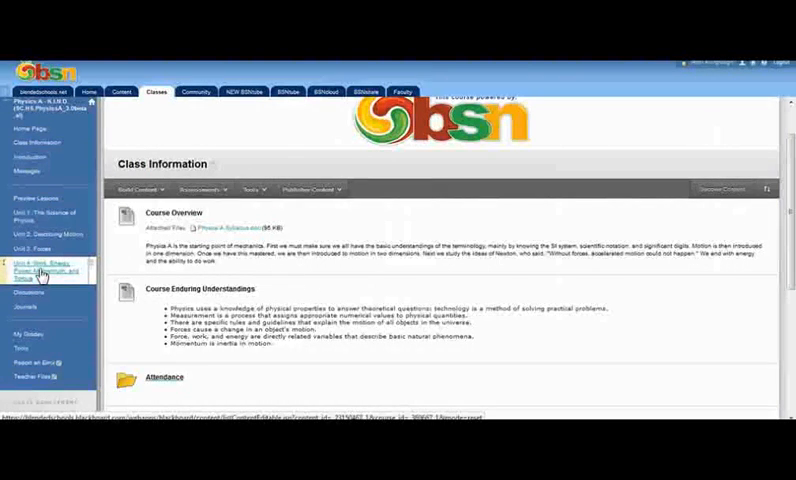
Open Unit 4: Work, Energy, Power, Momentum, and Torque and scroll through Lessons 1–7 to Unit Assessments.
{"action": "left_click", "coordinate": [40, 272]}
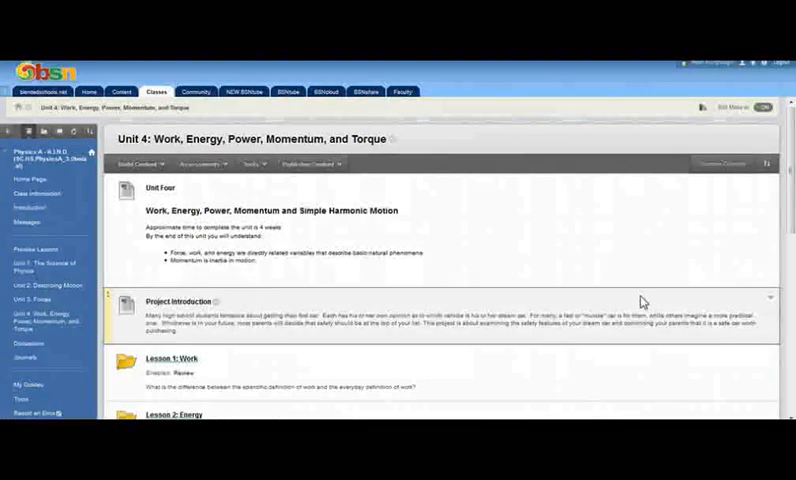
{"action": "scroll", "scroll_direction": "down", "scroll_amount": 3}
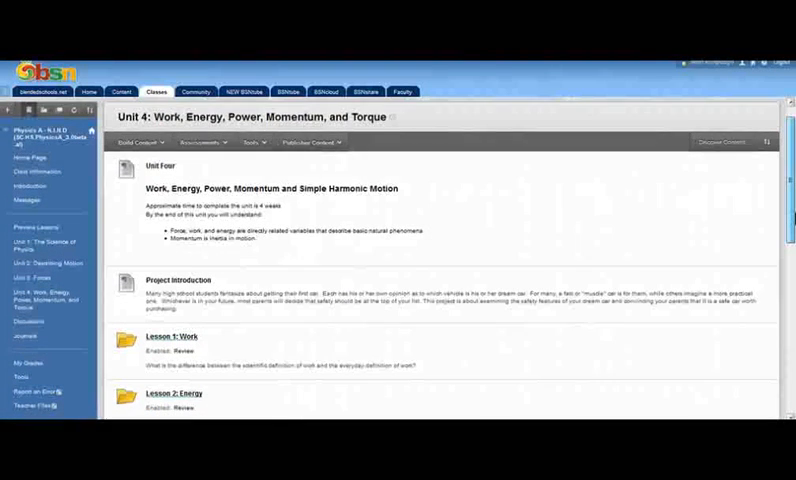
{"action": "scroll", "scroll_direction": "down", "scroll_amount": 3}
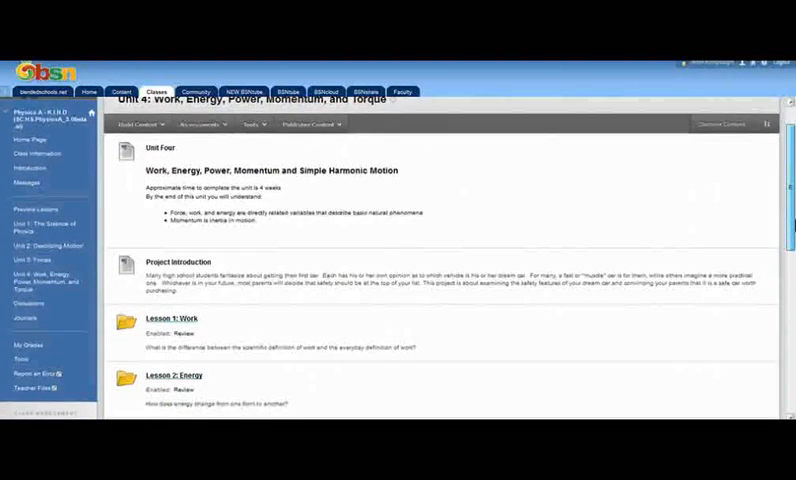
{"action": "scroll", "scroll_direction": "down", "scroll_amount": 3}
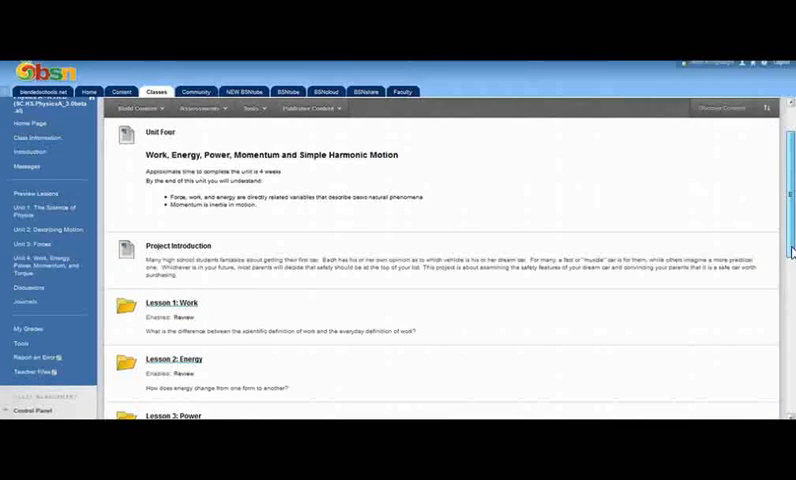
{"action": "scroll", "scroll_direction": "down", "scroll_amount": 3}
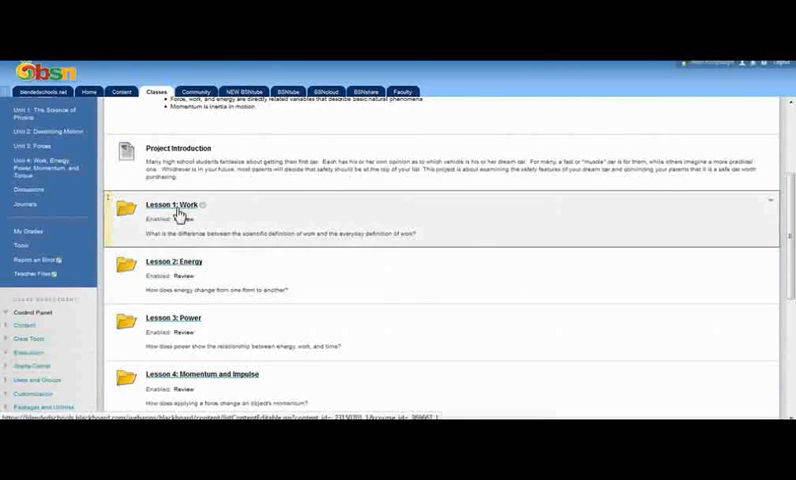
{"action": "scroll", "scroll_direction": "down", "scroll_amount": 3}
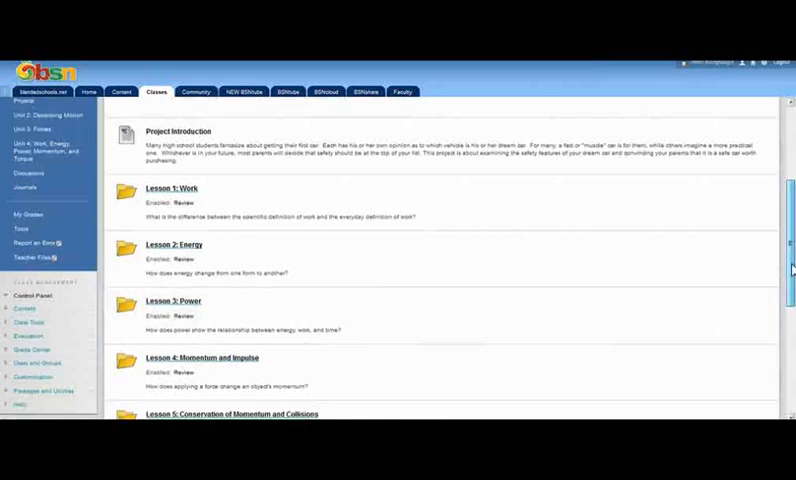
{"action": "scroll", "scroll_direction": "down", "scroll_amount": 3}
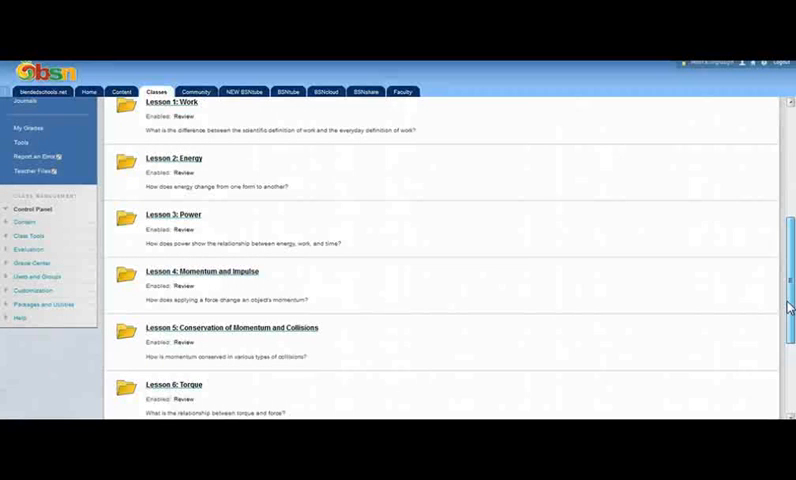
{"action": "scroll", "scroll_direction": "down", "scroll_amount": 3}
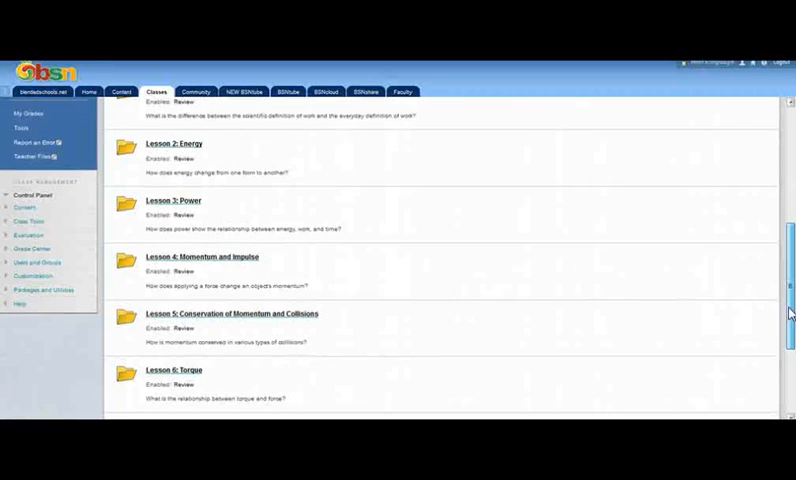
{"action": "scroll", "scroll_direction": "down", "scroll_amount": 3}
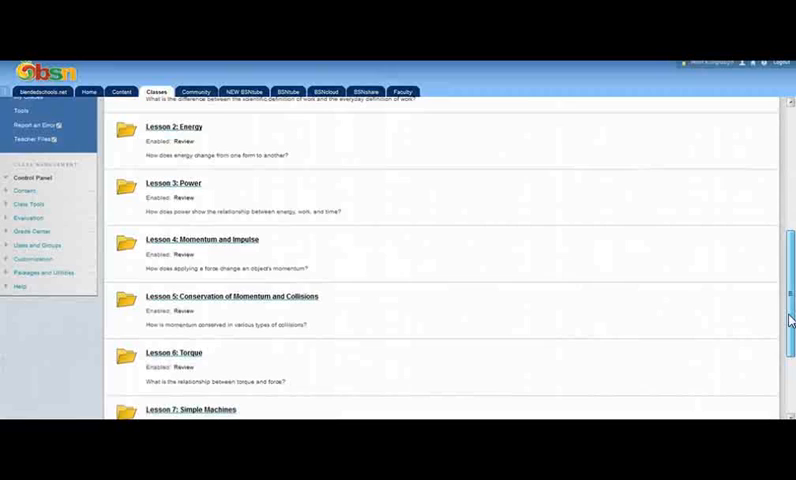
{"action": "scroll", "scroll_direction": "down", "scroll_amount": 3}
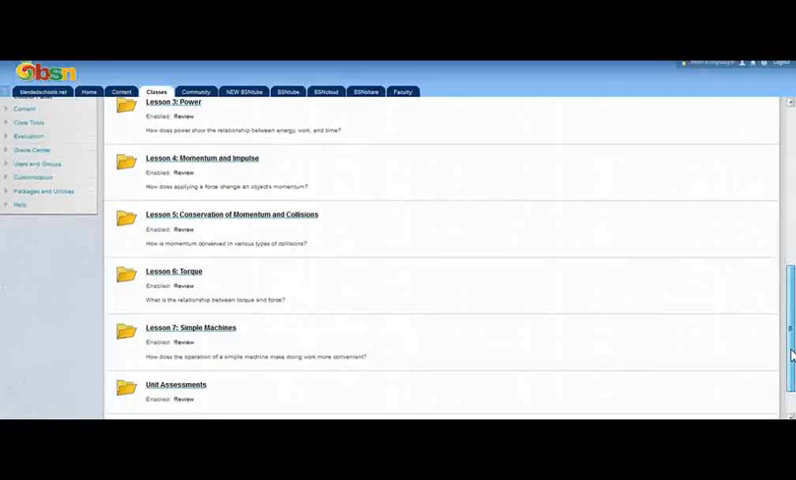
{"action": "scroll", "scroll_direction": "down", "scroll_amount": 3}
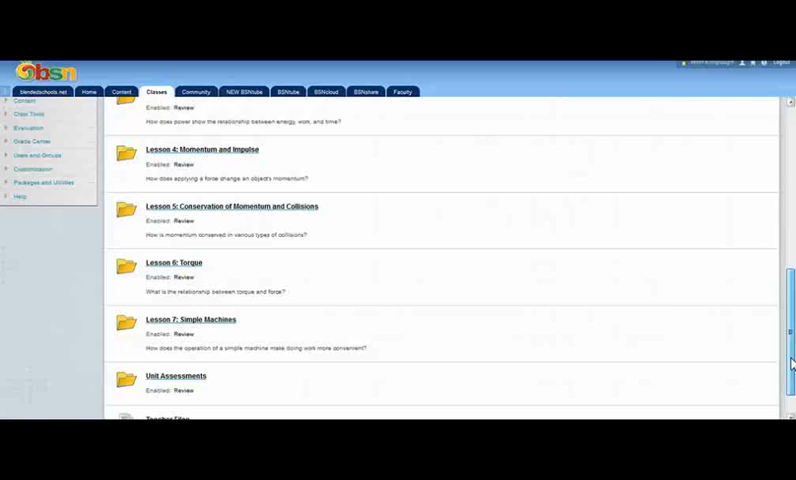
{"action": "scroll", "scroll_direction": "down", "scroll_amount": 3}
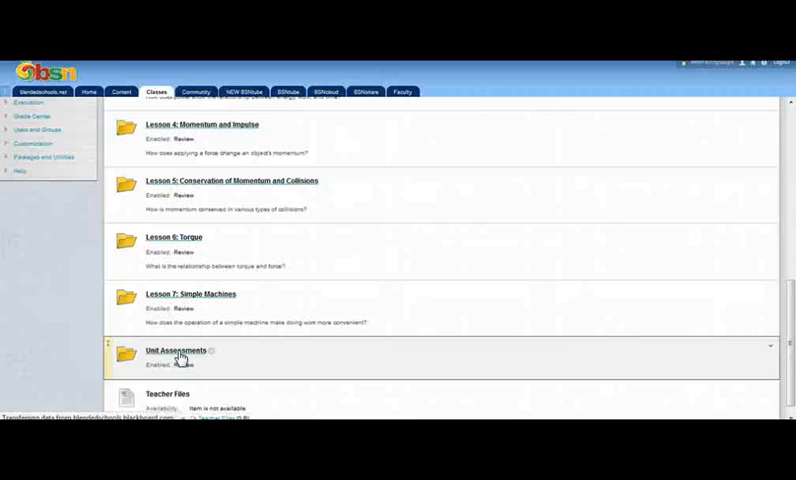
Open the Unit Assessments folder and scroll through the project's goal, scenario and rubric.
{"action": "left_click", "coordinate": [182, 350]}
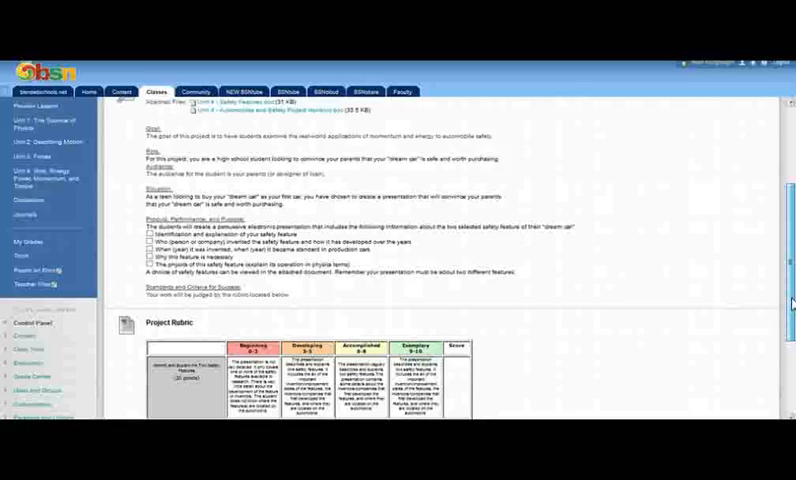
{"action": "scroll", "scroll_direction": "down", "scroll_amount": 3}
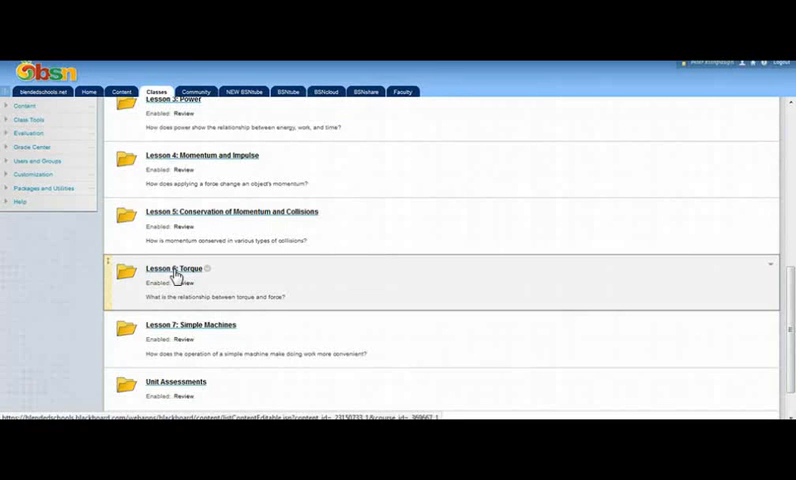
{"action": "left_click", "coordinate": [174, 268]}
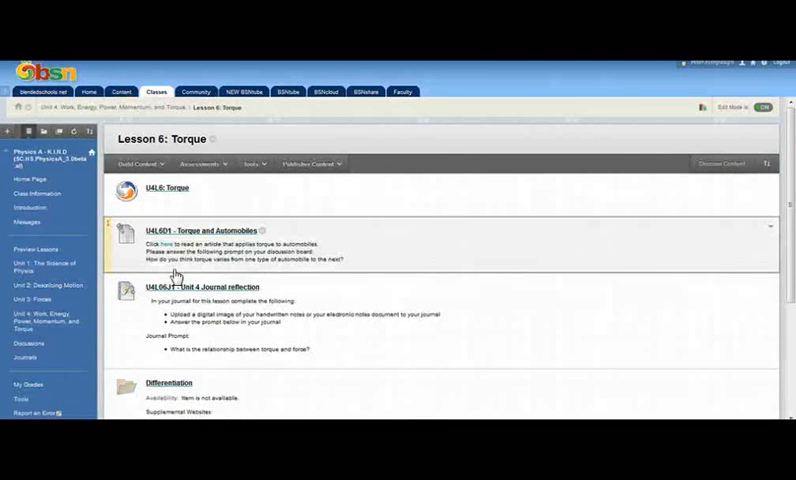
{"action": "scroll", "scroll_direction": "down", "scroll_amount": 3}
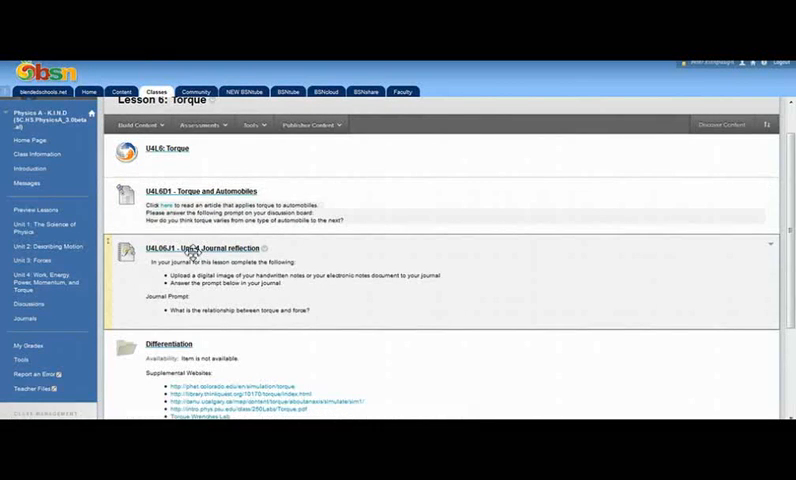
{"action": "mouse_move", "coordinate": [490, 324]}
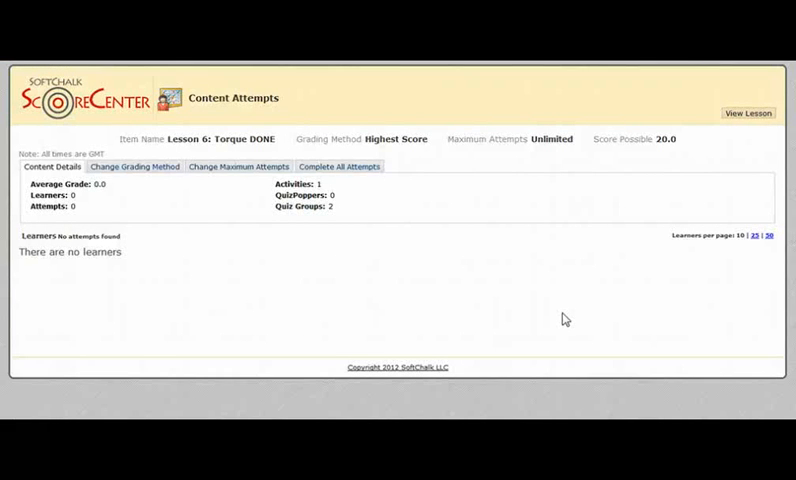
{"action": "mouse_move", "coordinate": [168, 242]}
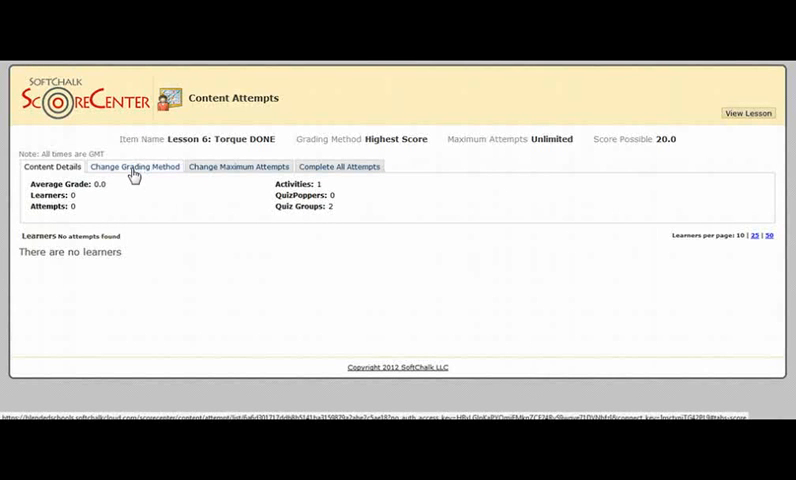
{"action": "left_click", "coordinate": [136, 166]}
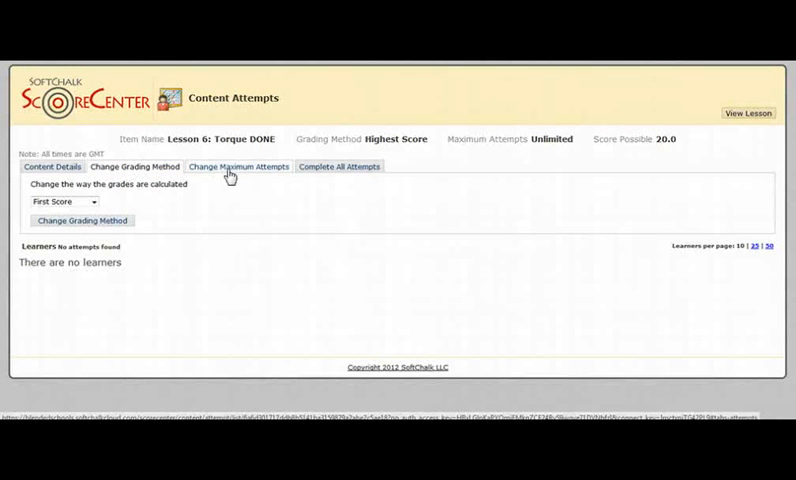
{"action": "left_click", "coordinate": [238, 166]}
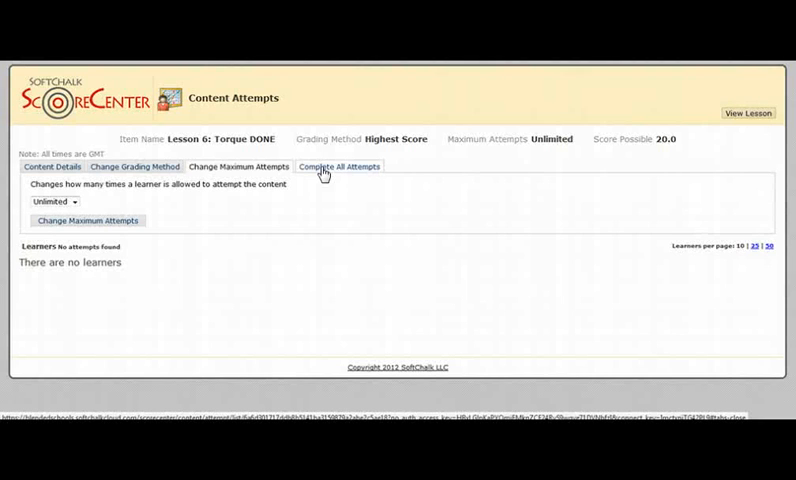
{"action": "left_click", "coordinate": [340, 166]}
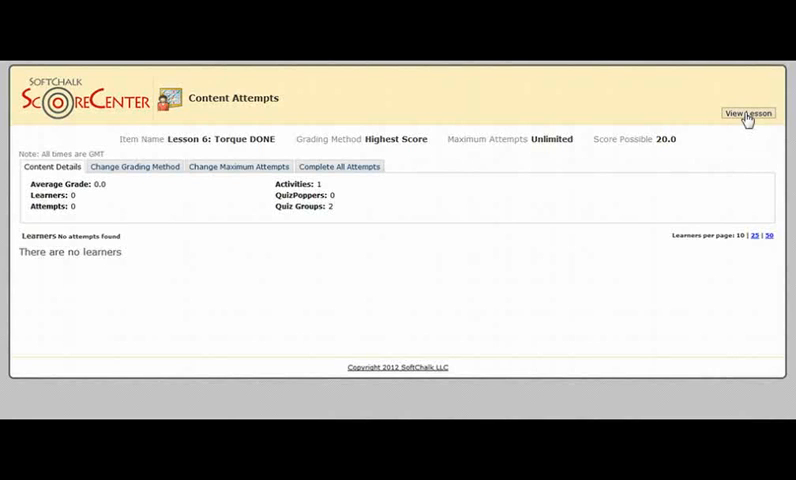
View the Lesson 6: Torque SoftChalk lesson on its opening Do You Know and Vocabulary page.
{"action": "left_click", "coordinate": [748, 112]}
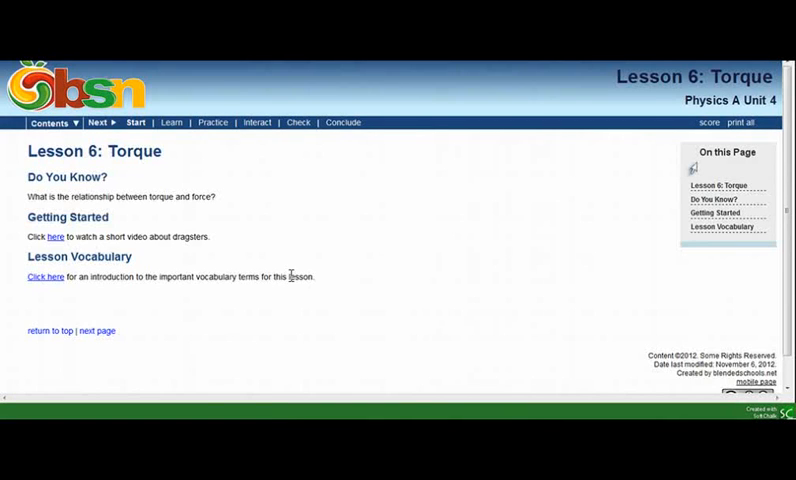
{"action": "mouse_move", "coordinate": [68, 184]}
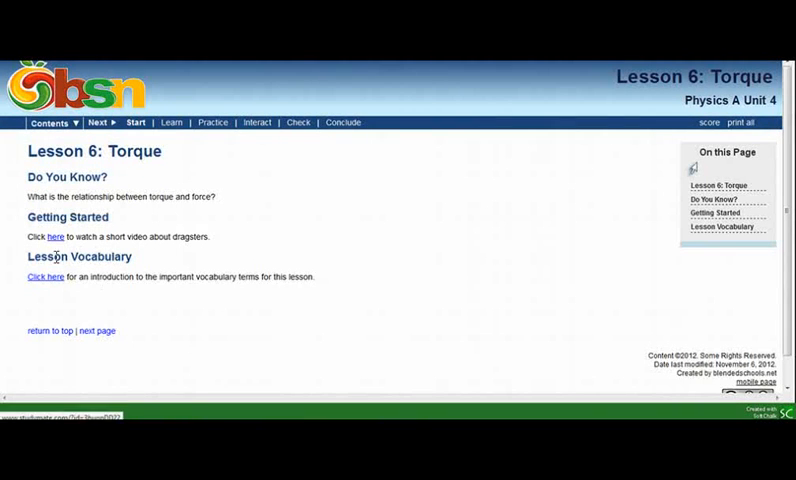
{"action": "mouse_move", "coordinate": [102, 234]}
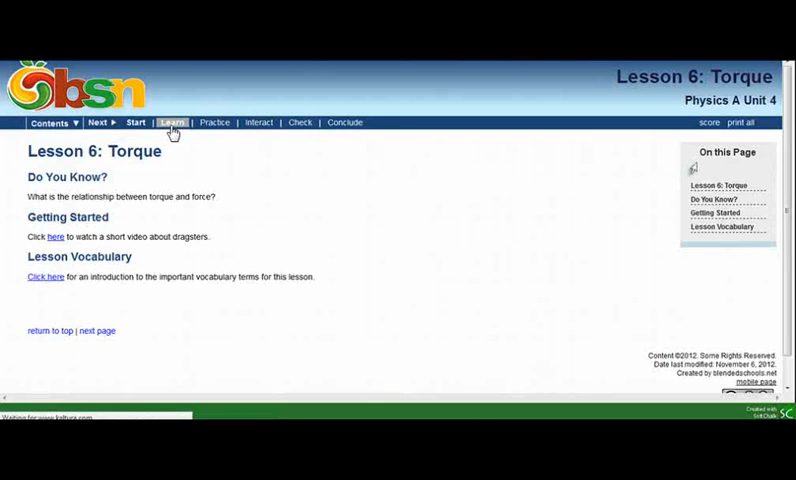
Go to the Learn page with the note-taking template and Torque presentation video.
{"action": "left_click", "coordinate": [172, 122]}
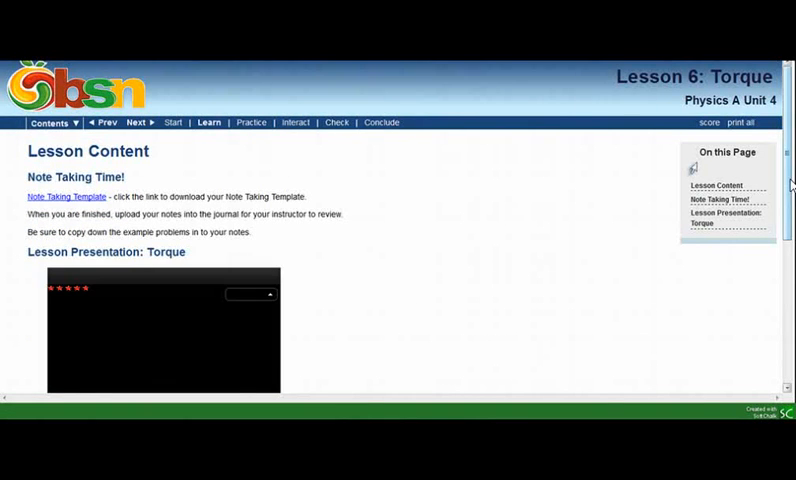
{"action": "scroll", "scroll_direction": "down", "scroll_amount": 3}
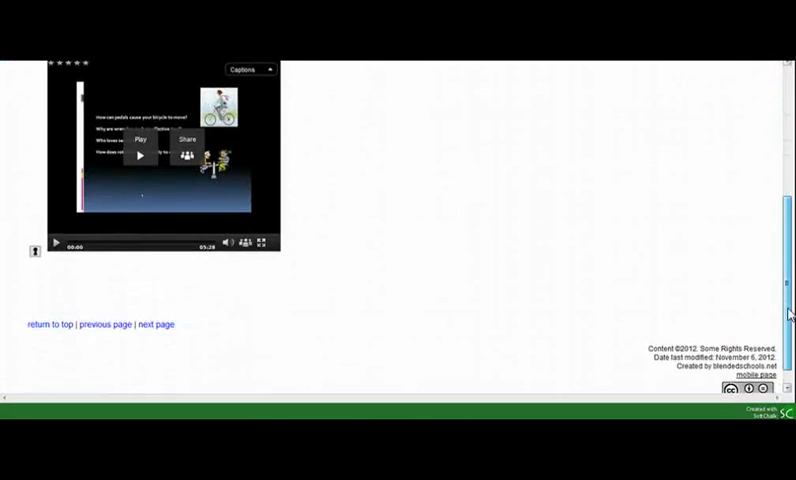
{"action": "scroll", "scroll_direction": "up", "scroll_amount": 3}
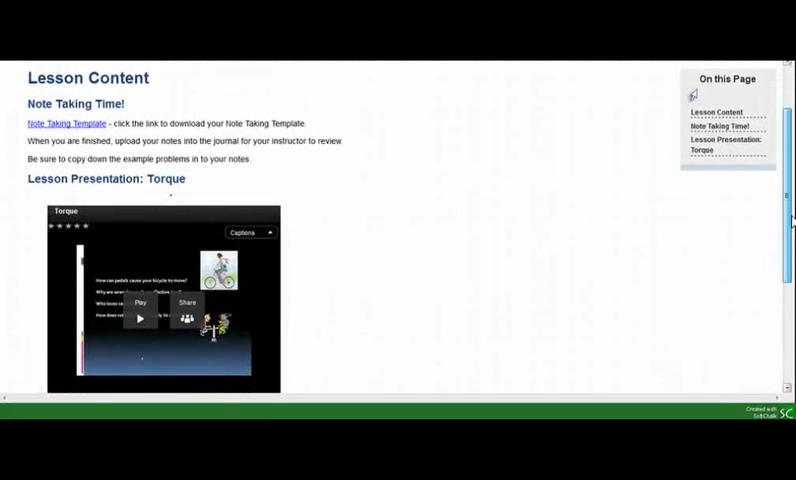
{"action": "scroll", "scroll_direction": "down", "scroll_amount": 3}
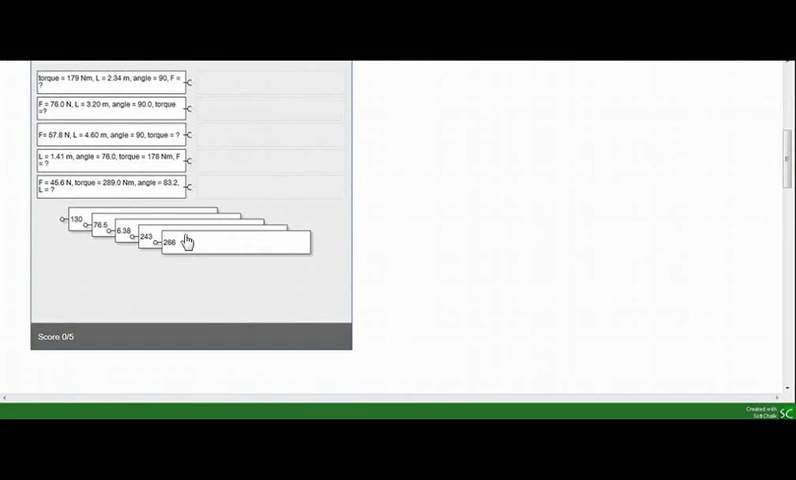
Scroll through the Practice page's balancing activity and torque word problems, then return to top.
{"action": "scroll", "scroll_direction": "down", "scroll_amount": 3}
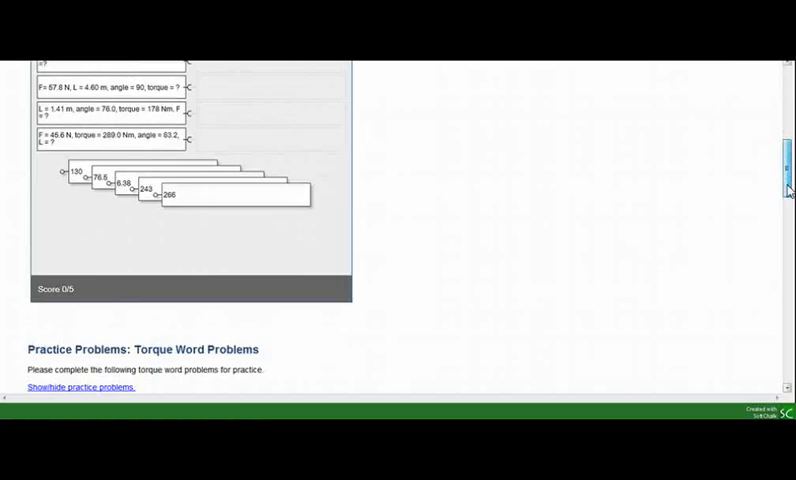
{"action": "scroll", "scroll_direction": "down", "scroll_amount": 3}
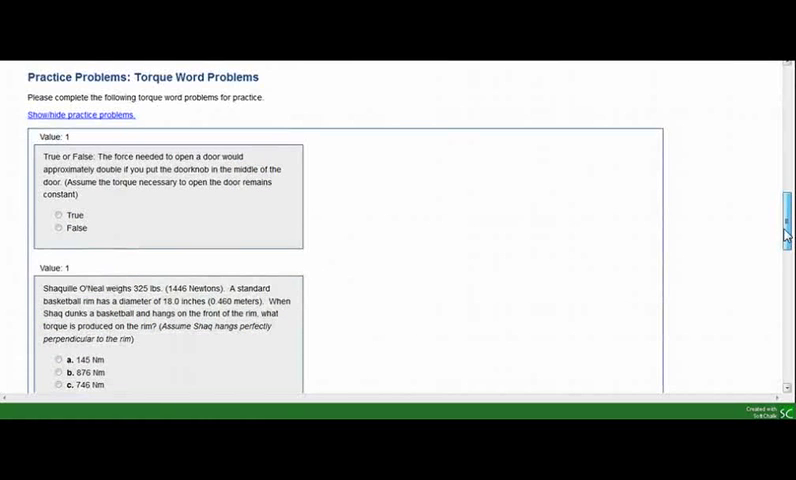
{"action": "scroll", "scroll_direction": "down", "scroll_amount": 3}
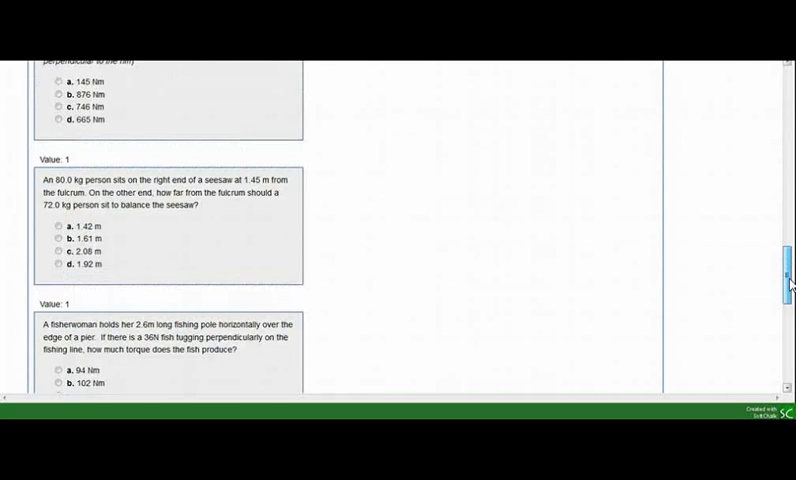
{"action": "scroll", "scroll_direction": "down", "scroll_amount": 3}
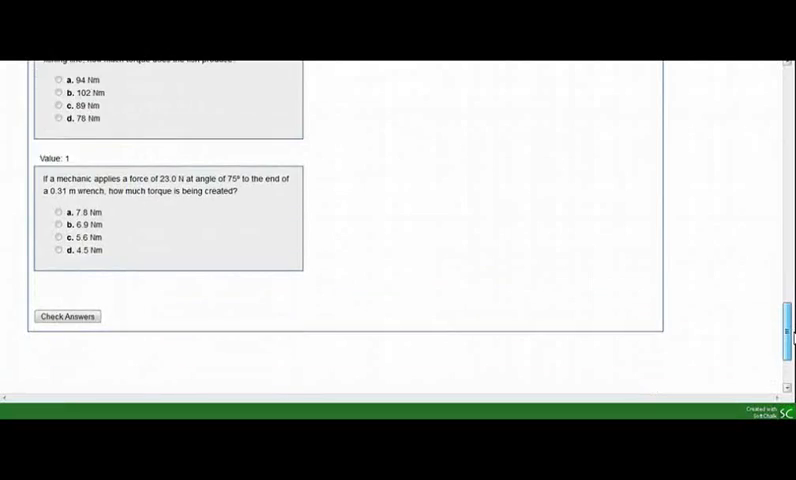
{"action": "left_click", "coordinate": [300, 112]}
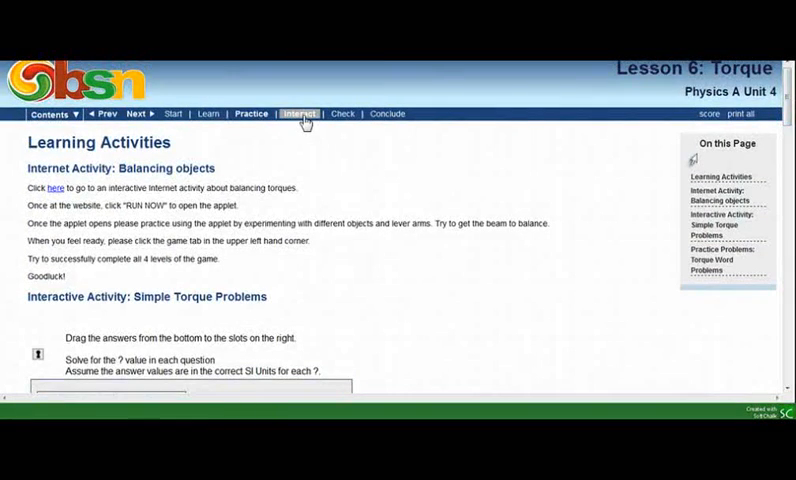
Go to the Interact page with the torque-and-automobiles discussion and journal prompt.
{"action": "left_click", "coordinate": [298, 122]}
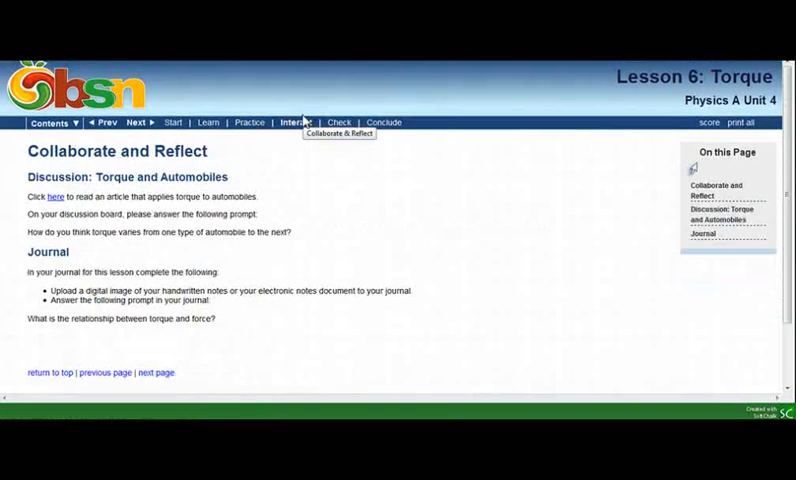
{"action": "mouse_move", "coordinate": [364, 212]}
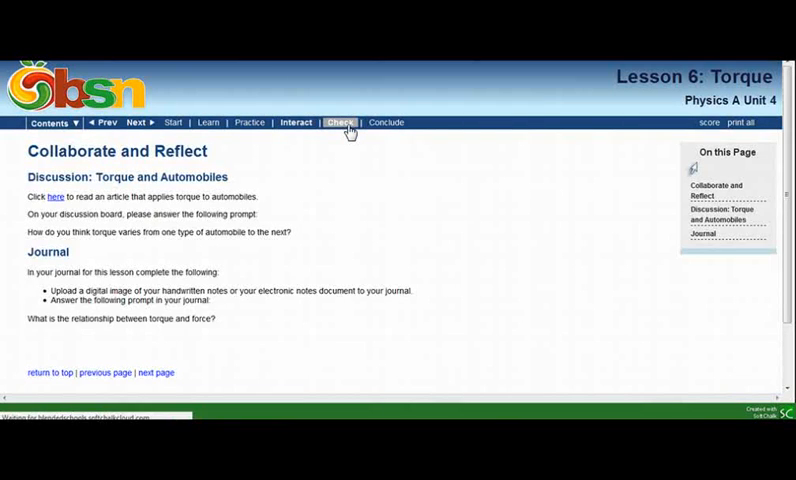
Go to the Check Your Understanding page and scroll through the torque lesson quiz.
{"action": "left_click", "coordinate": [340, 122]}
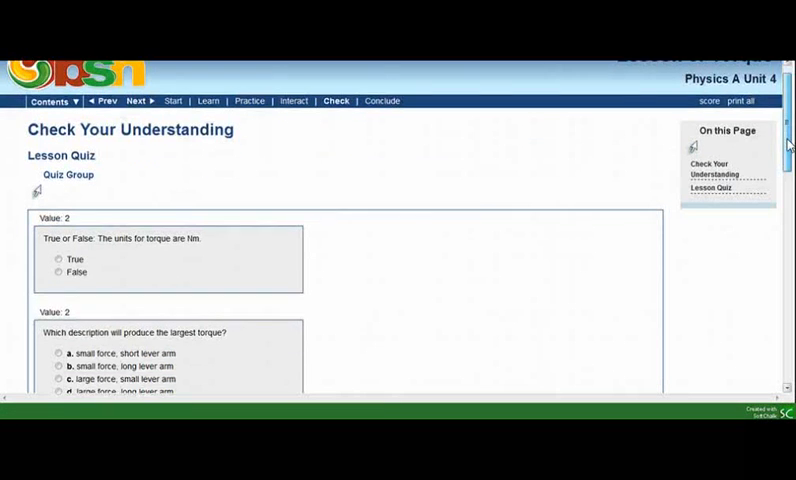
{"action": "scroll", "scroll_direction": "down", "scroll_amount": 3}
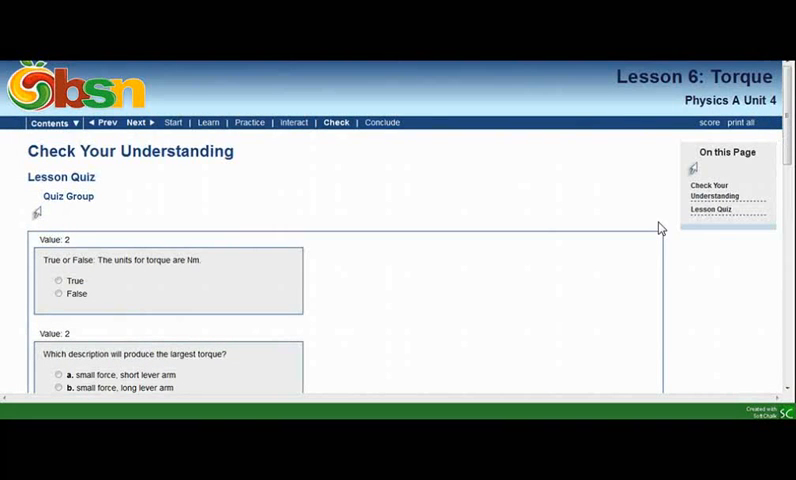
{"action": "mouse_move", "coordinate": [424, 328]}
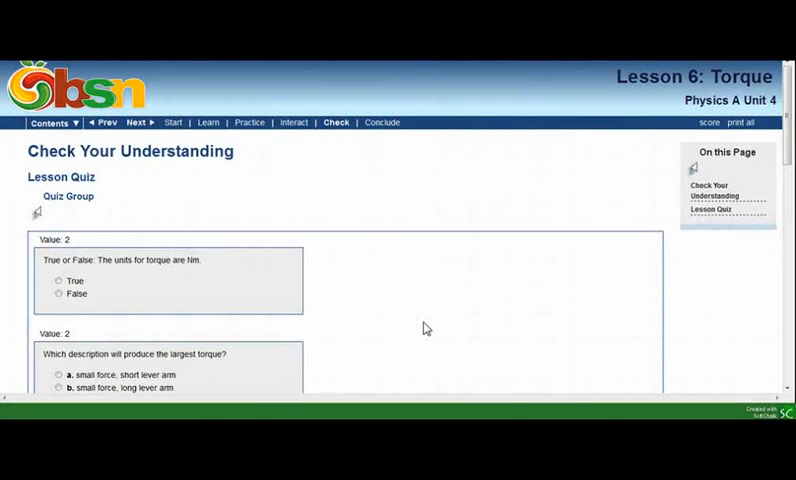